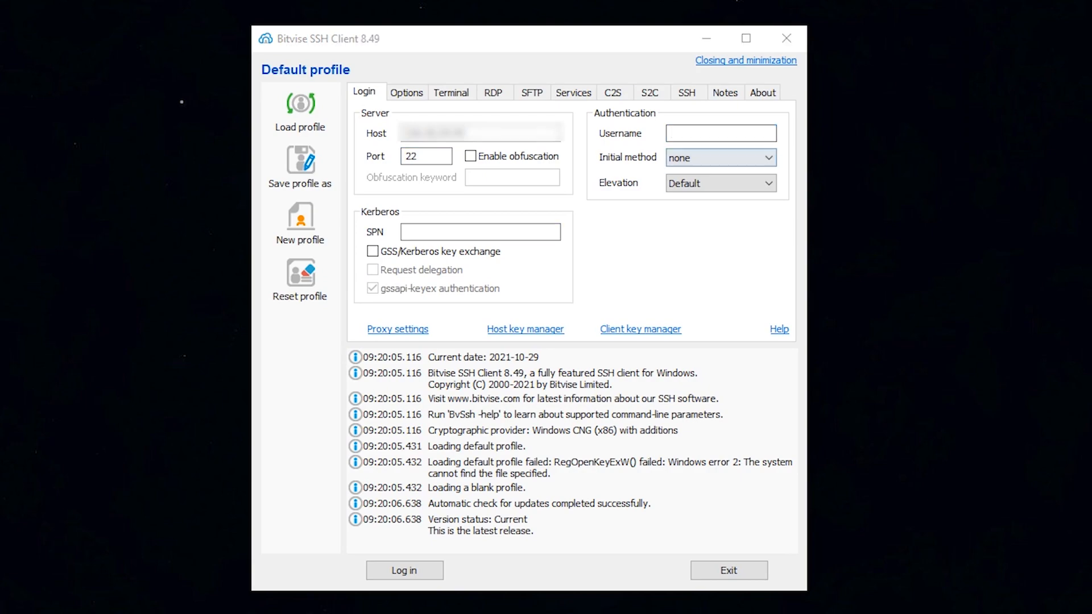
- Log in with the default profile to open a root terminal on the server
left_click(404, 571)
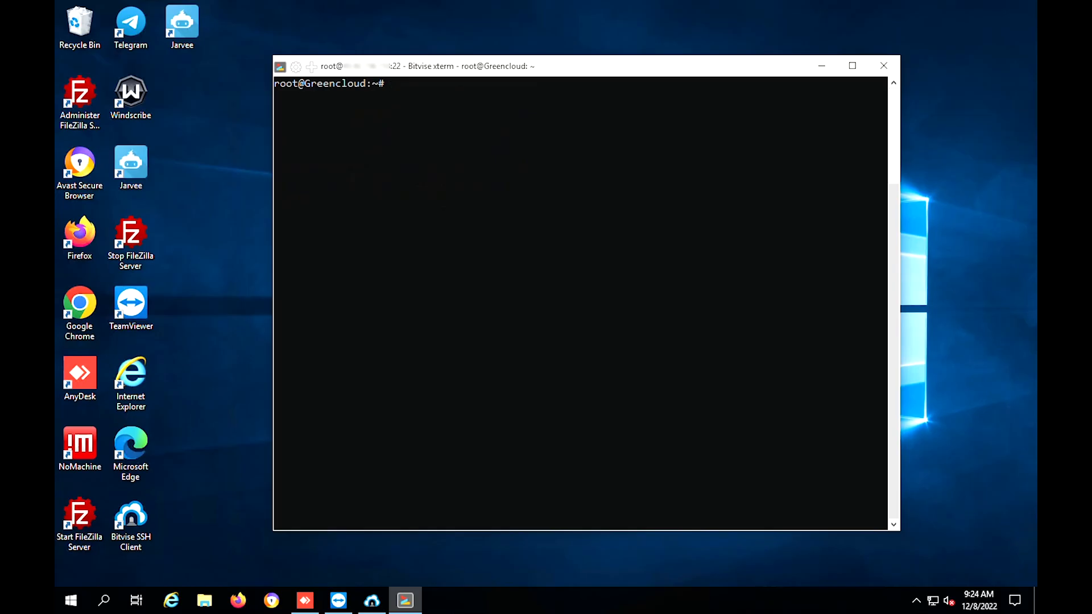
mouse_move(925, 112)
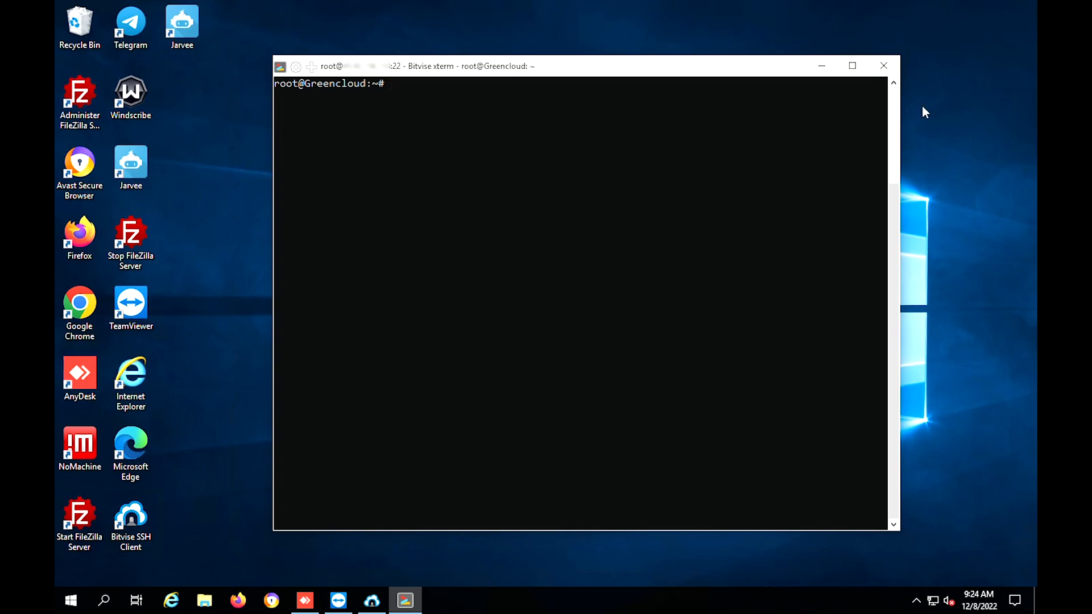
mouse_move(507, 125)
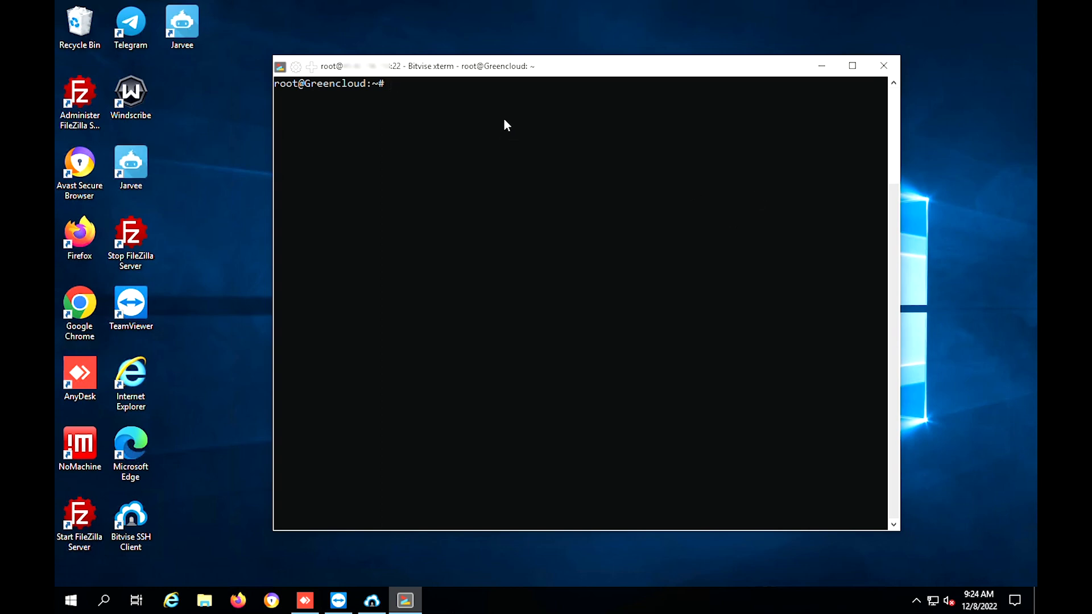
mouse_move(744, 139)
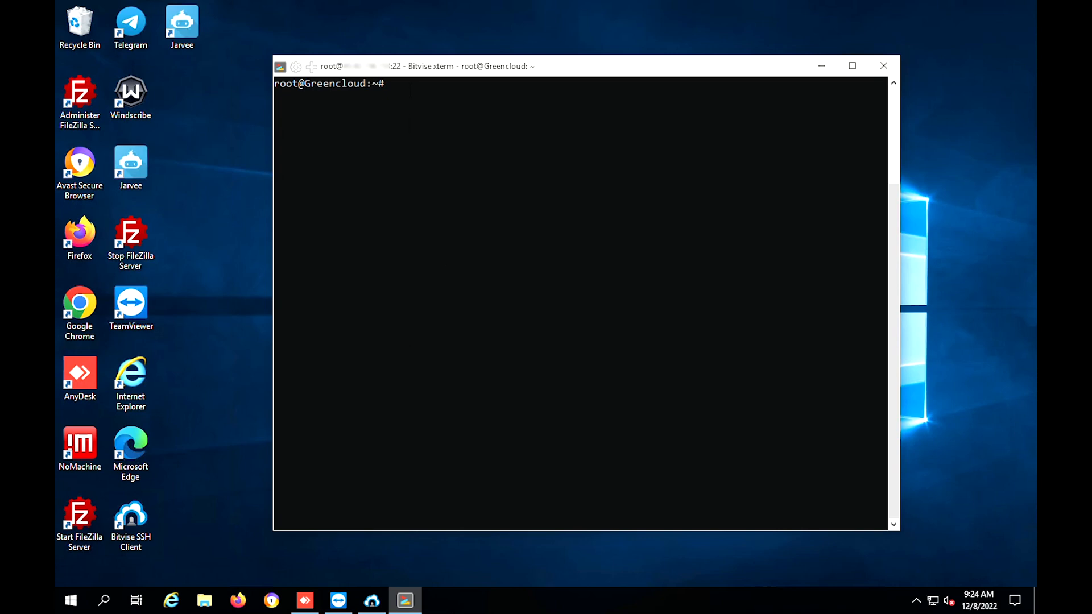
- Back up sshd_config to /etc/ssh/sshd_config.bak and list SSH listening ports with netstat
type("cp /etc/ssh/sshd_config /etc/ssh/sshd_config.bak")
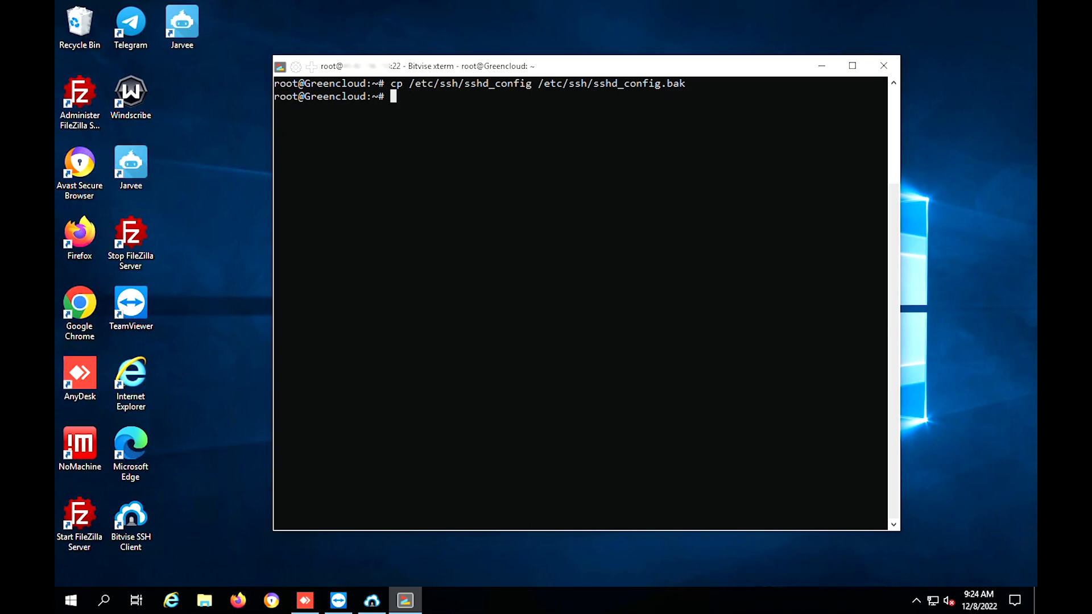
mouse_move(361, 597)
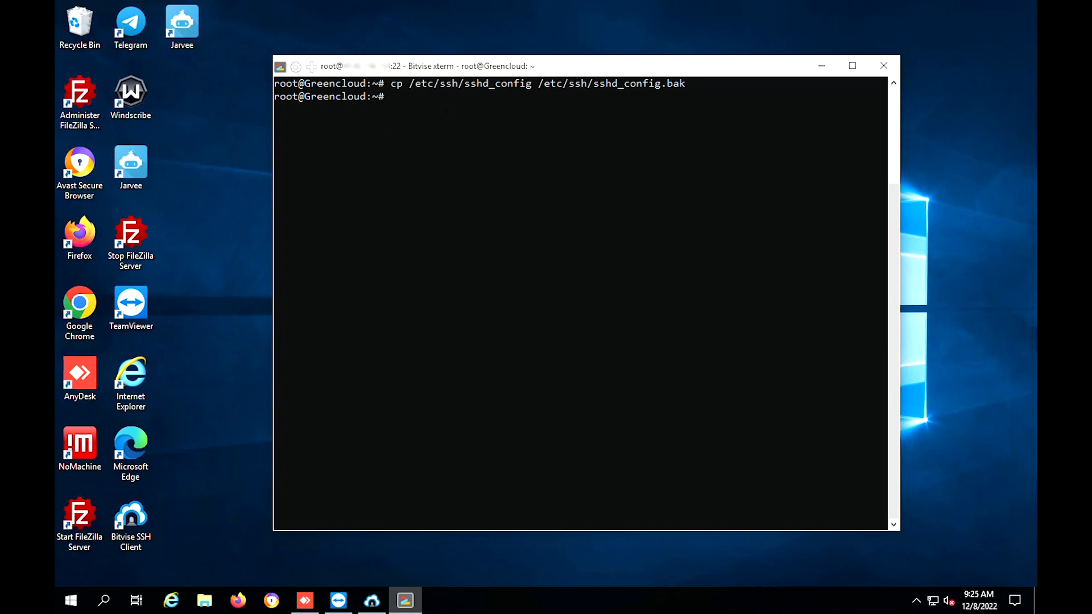
type("netstat -tulnp | grep ssh")
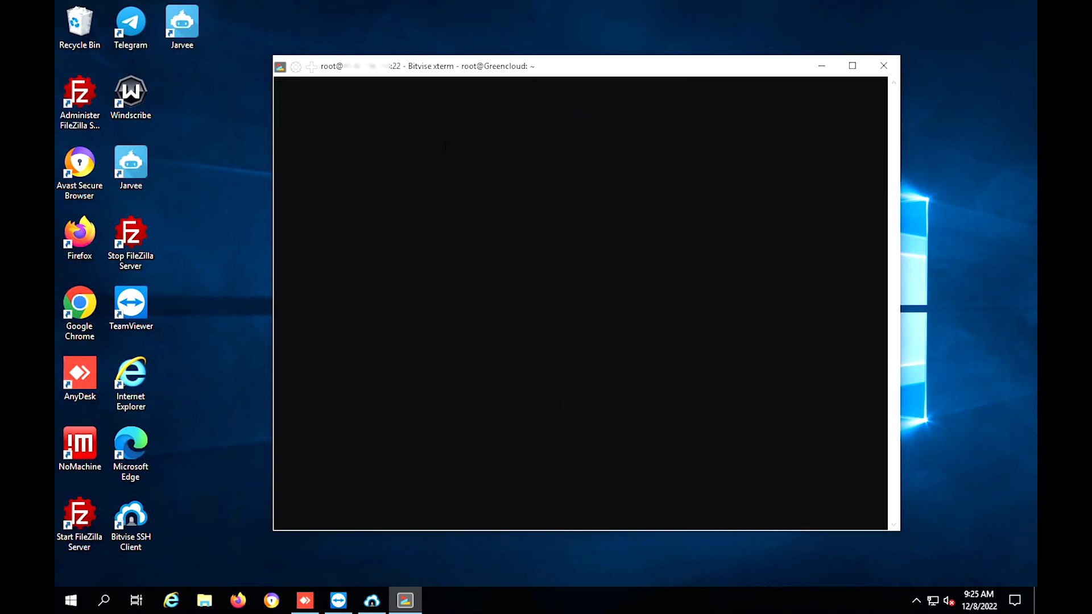
- Open /etc/ssh/sshd_config in nano and set the Port value to 365
type("nano /etc/ssh/sshd_config")
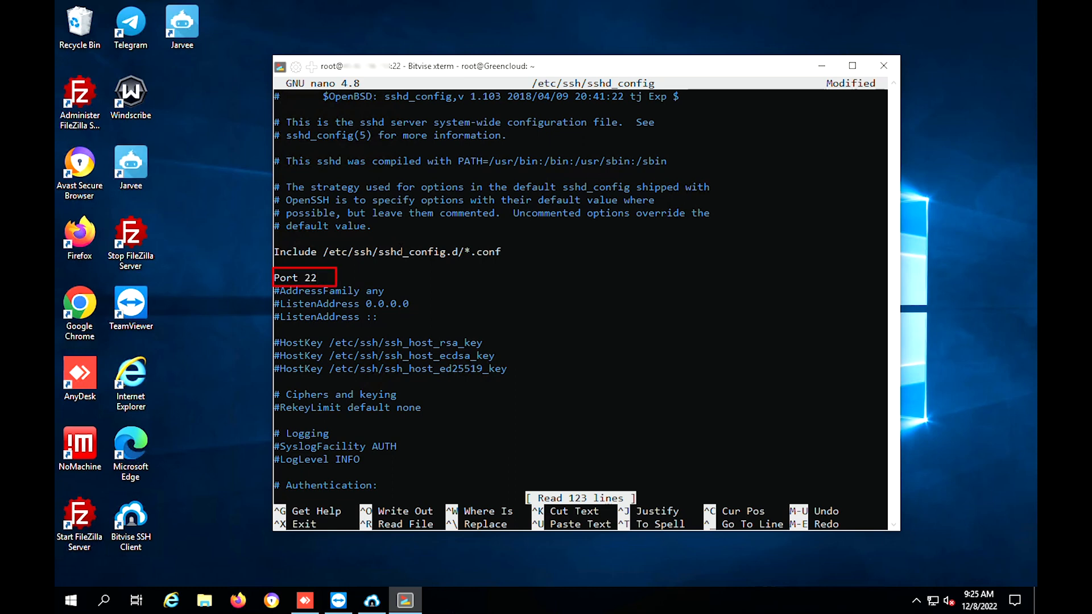
type("365")
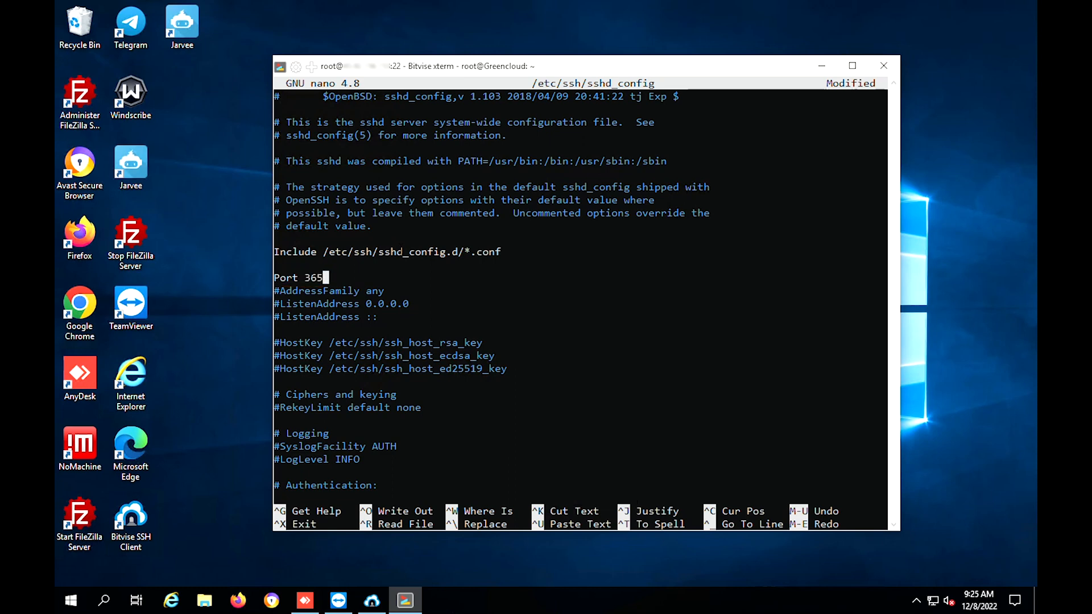